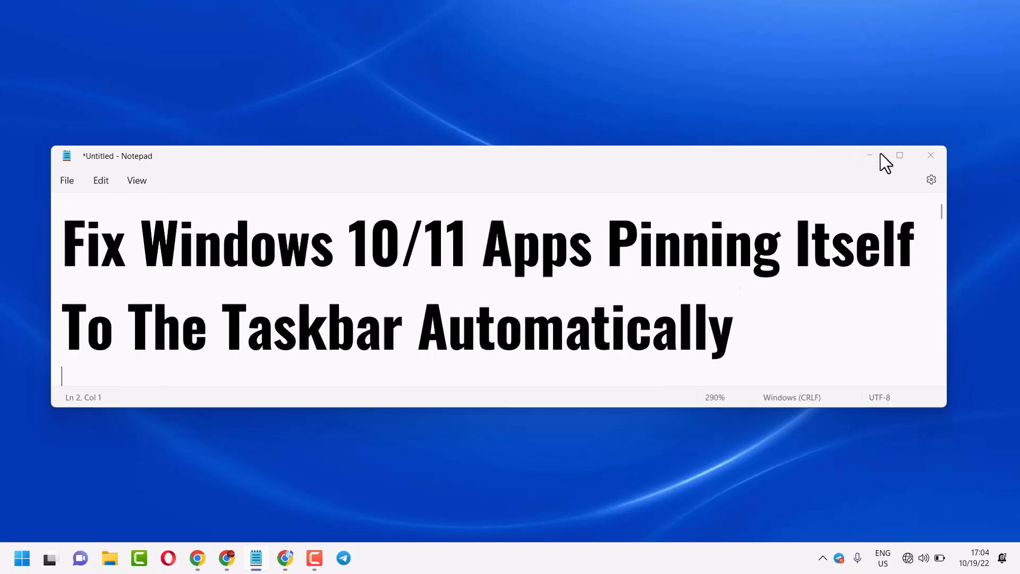
Step: Minimize the Notepad window showing the taskbar-pinning video title
left_click(22, 559)
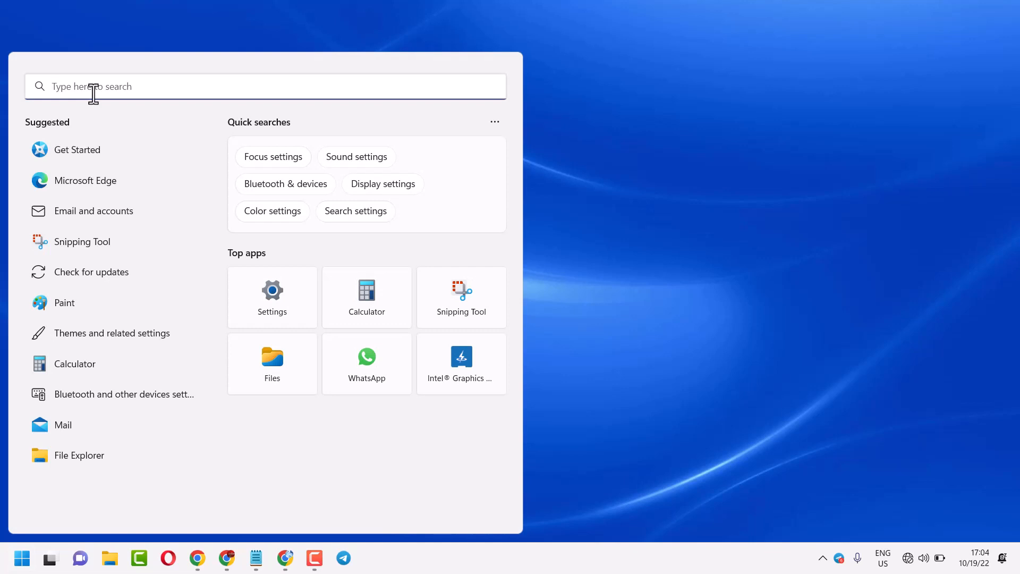
Step: Search %appdata% in Windows Search to open the Roaming folder
type("%ap")
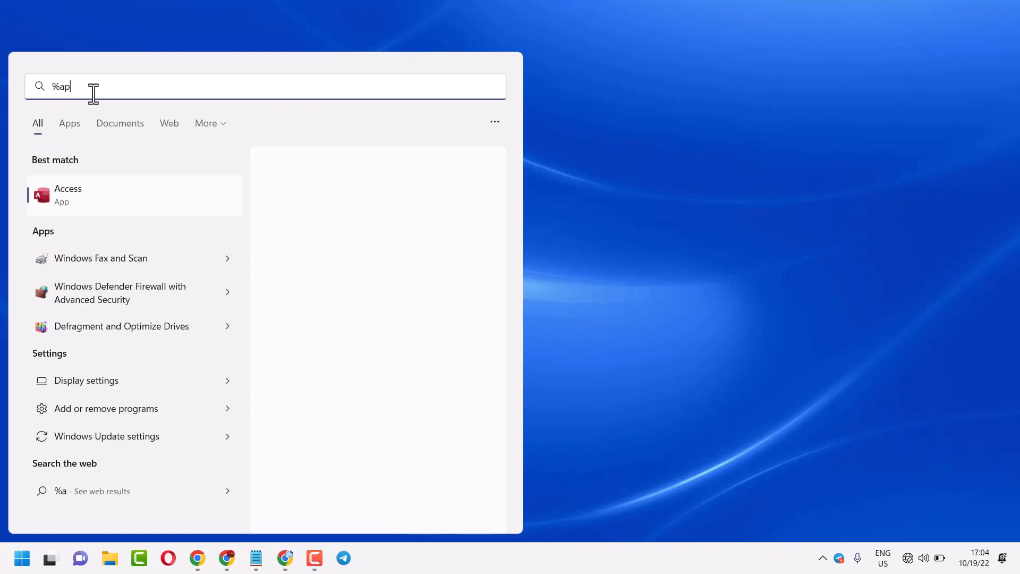
type("p")
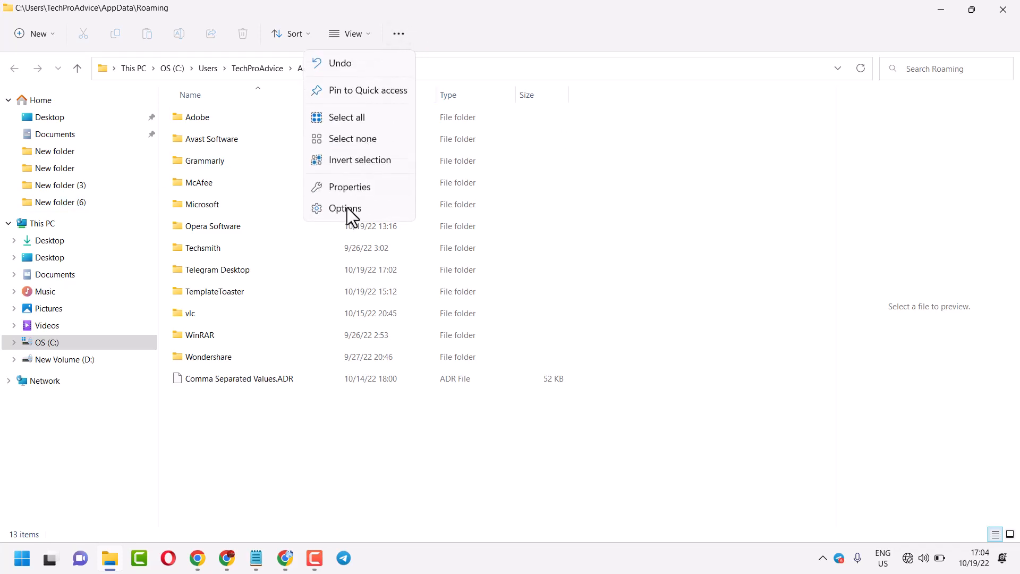
Step: Enable 'Show hidden files, folders, and drives' in Folder Options and apply it
left_click(345, 209)
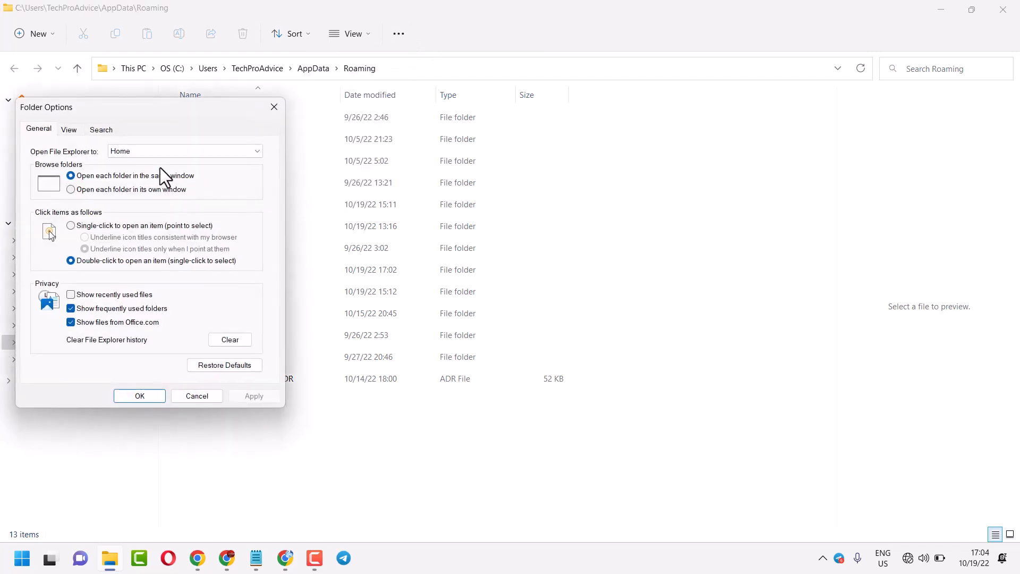
left_click(69, 129)
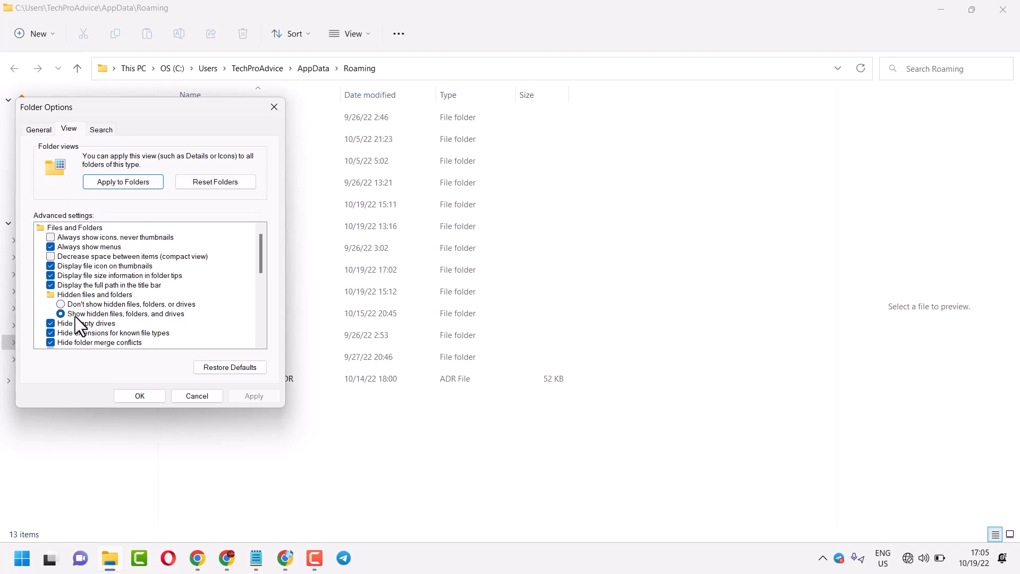
mouse_move(155, 325)
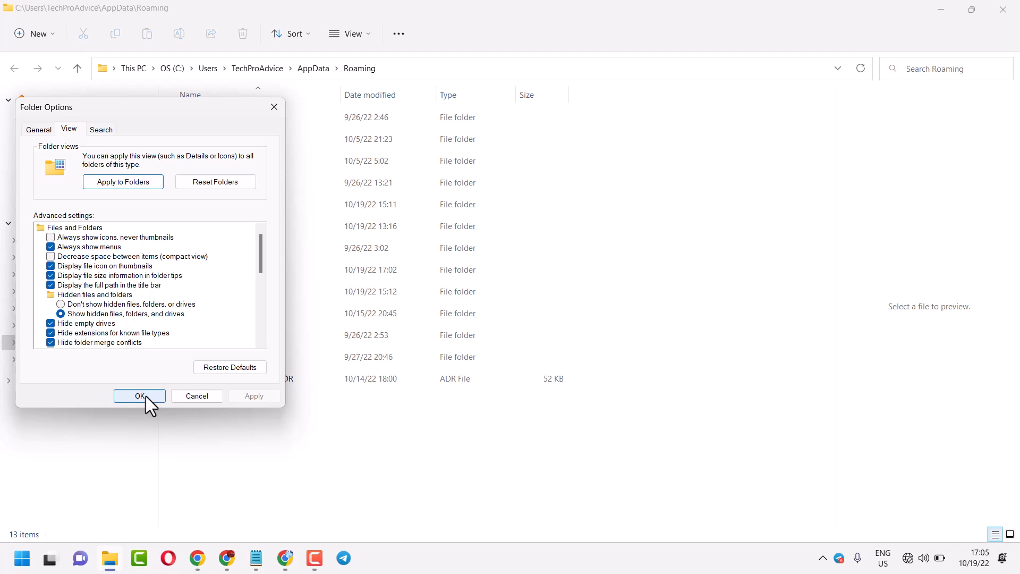
left_click(139, 395)
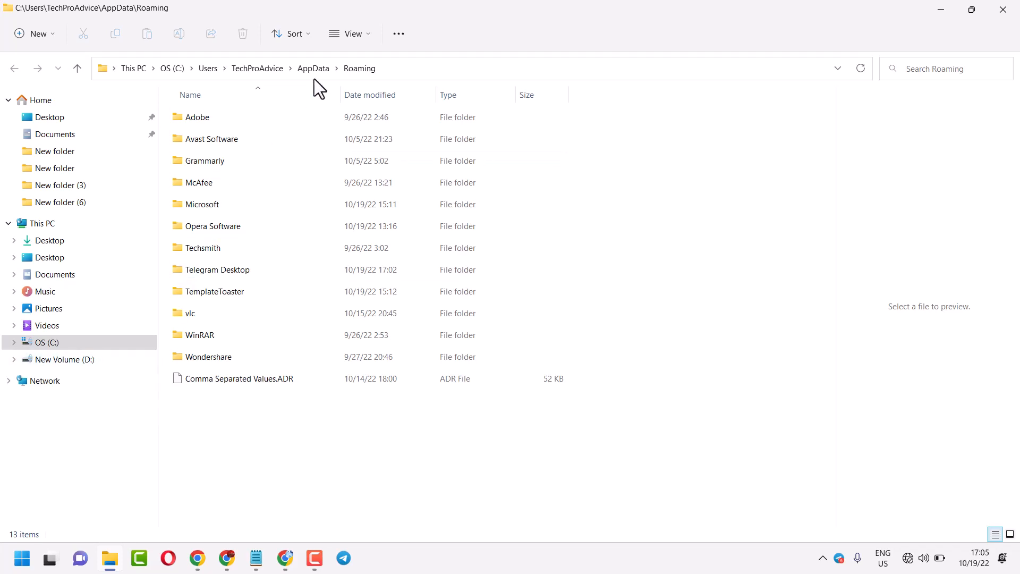
Step: Go up from Roaming to AppData and open the Local folder
left_click(314, 69)
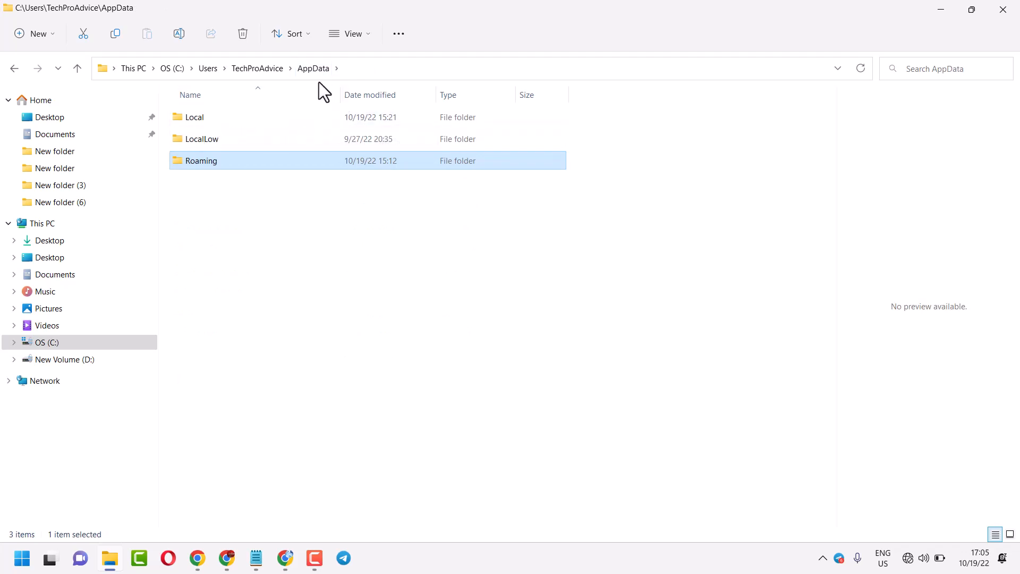
left_click(314, 69)
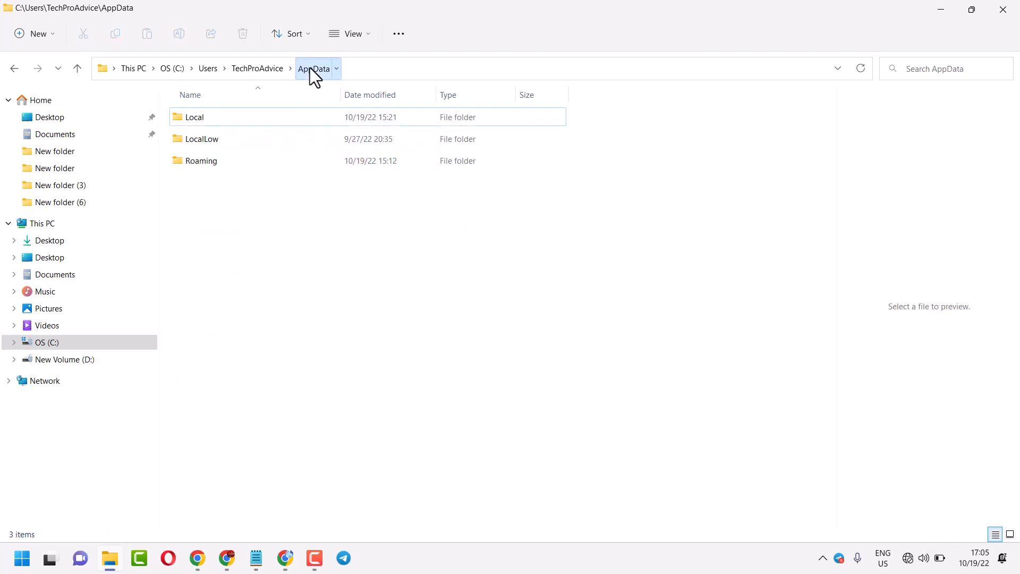
left_click(195, 117)
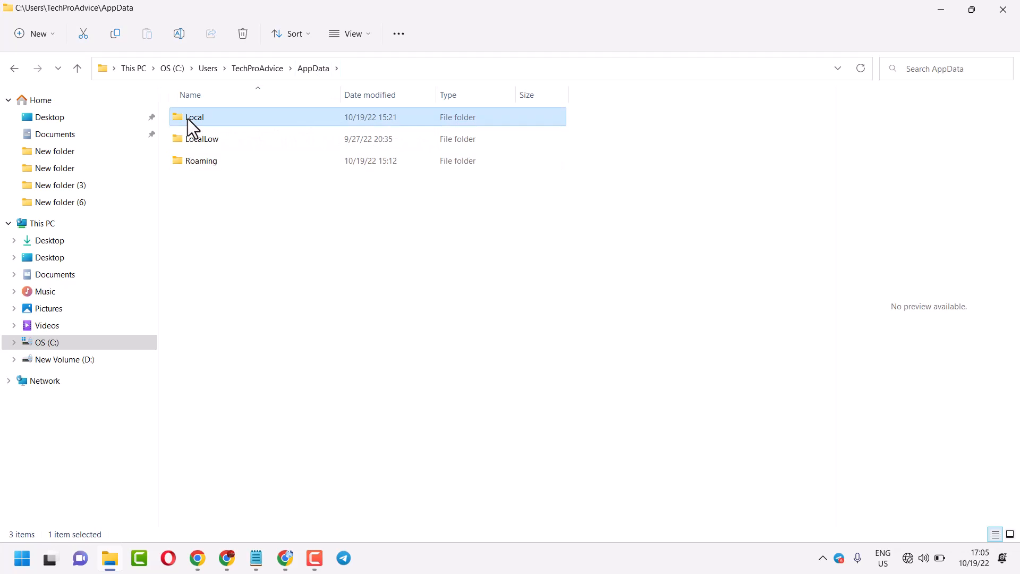
double_click(195, 117)
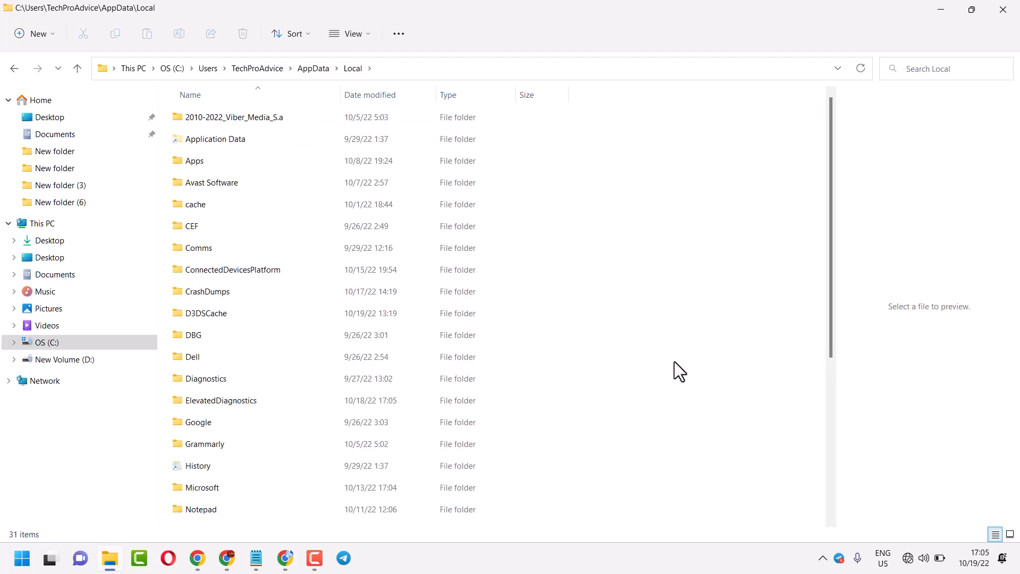
scroll("down", 3)
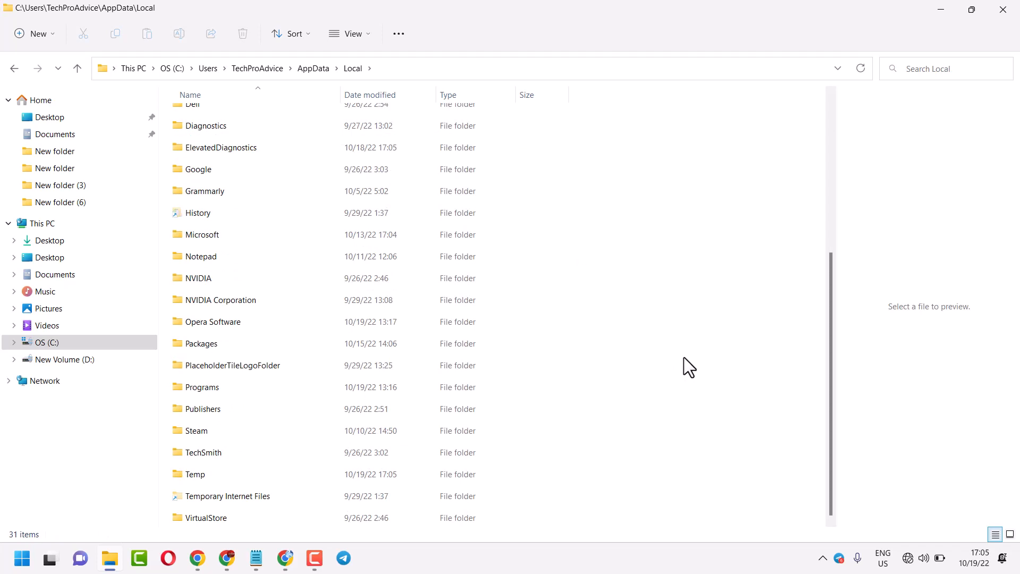
scroll("up", 3)
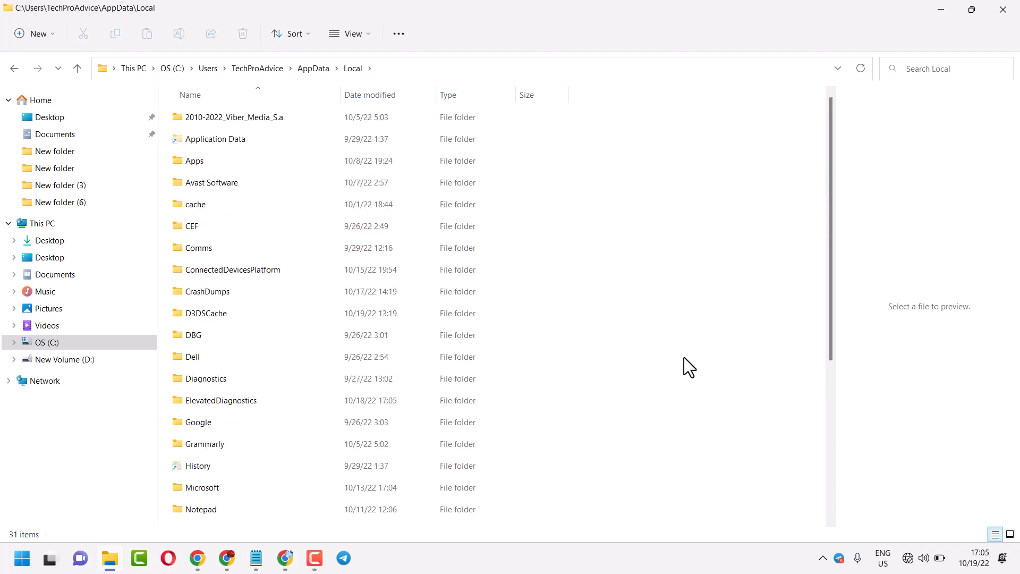
Step: Open Microsoft, then Windows, then the Shell folder inside Local
left_click(203, 487)
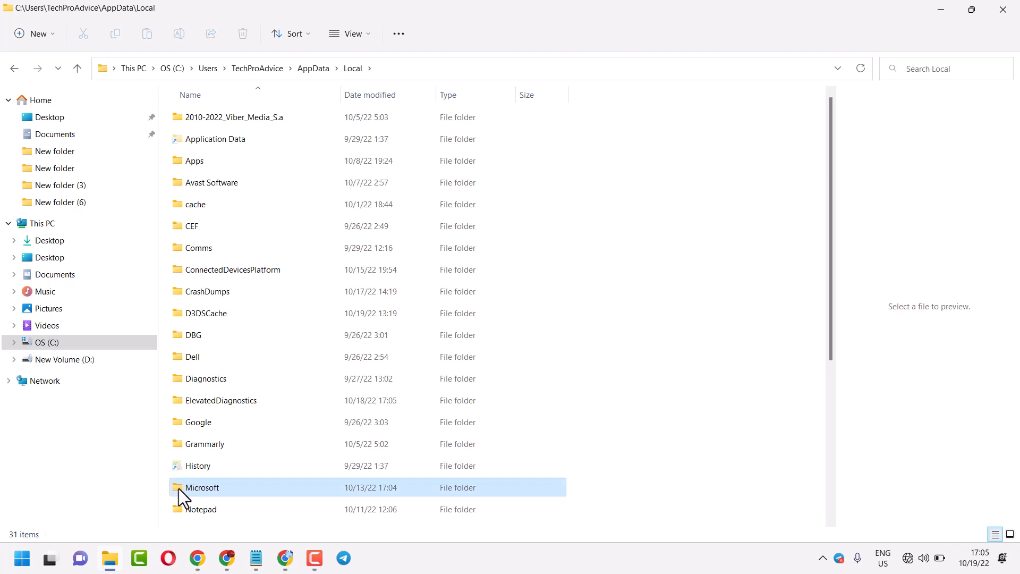
double_click(202, 487)
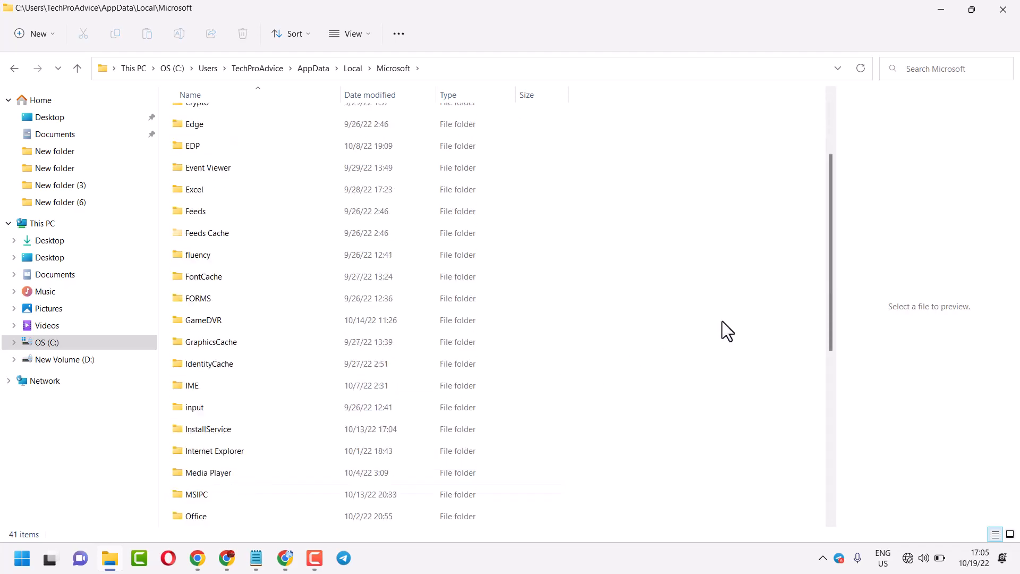
scroll("down", 3)
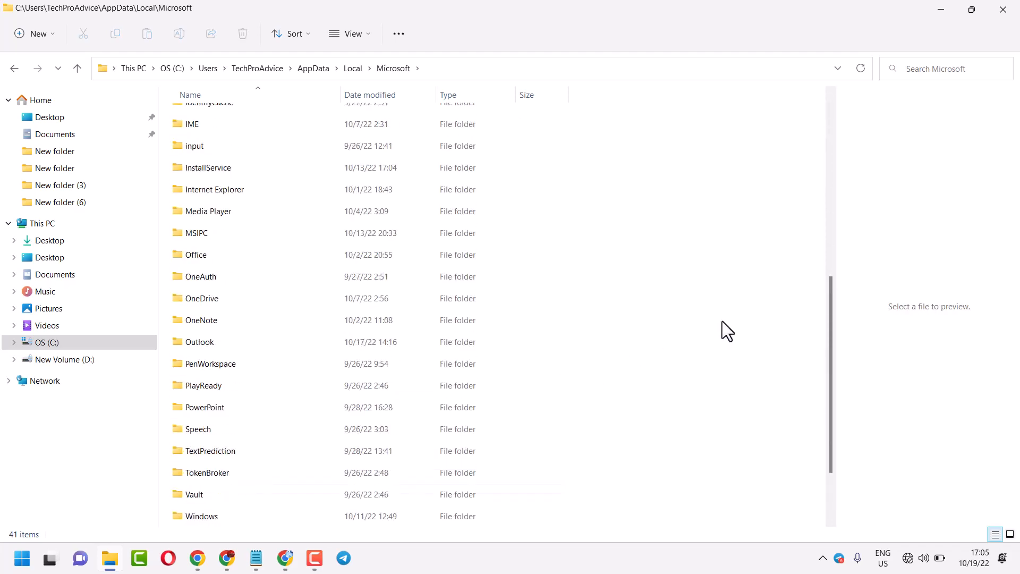
scroll("down", 3)
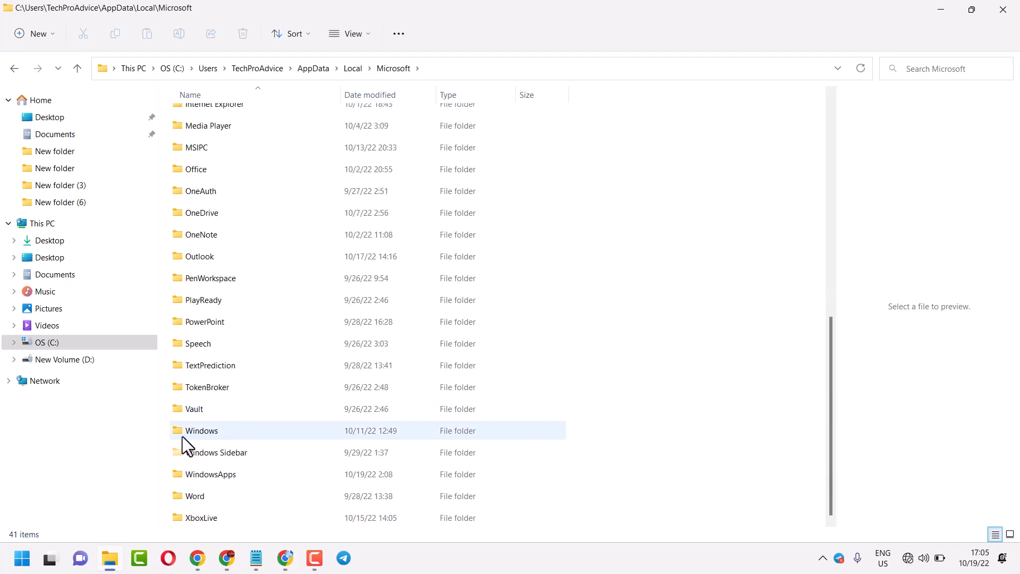
double_click(202, 430)
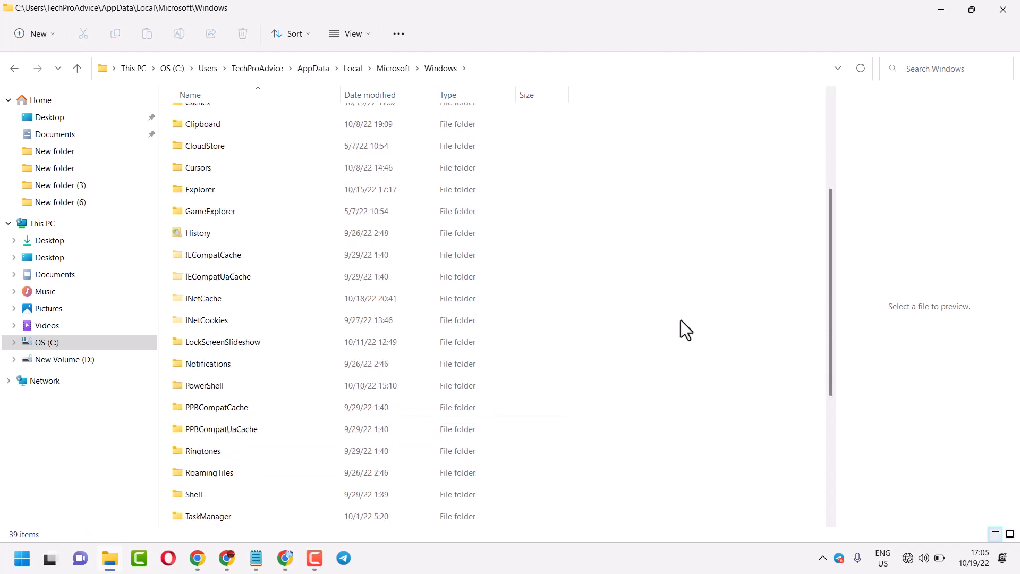
scroll("down", 3)
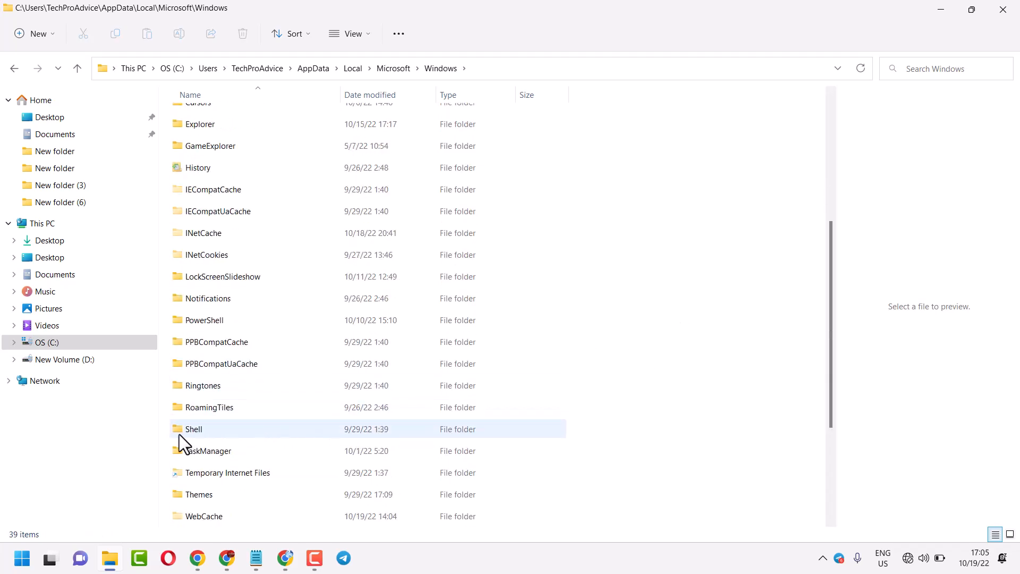
double_click(194, 429)
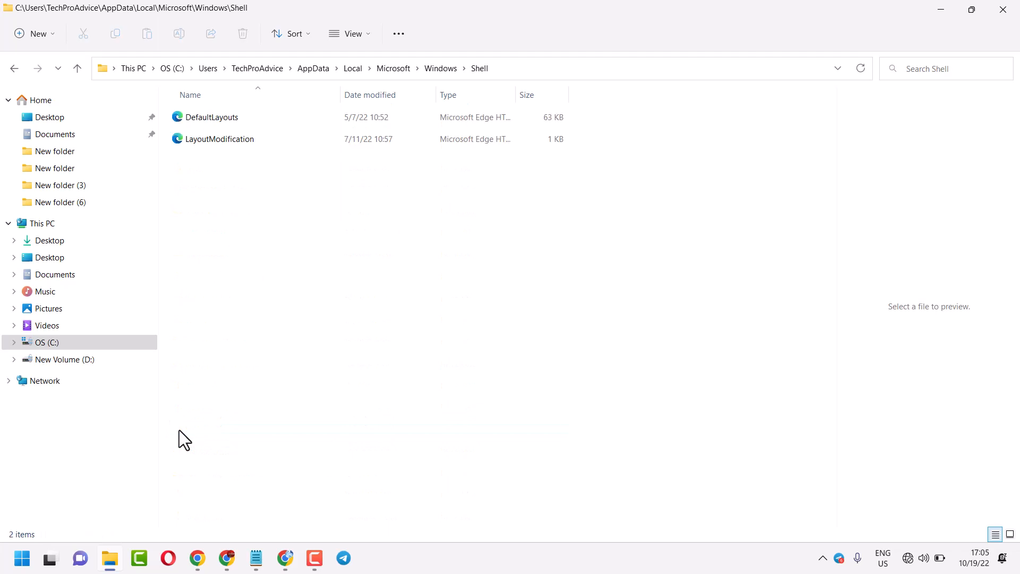
mouse_move(247, 227)
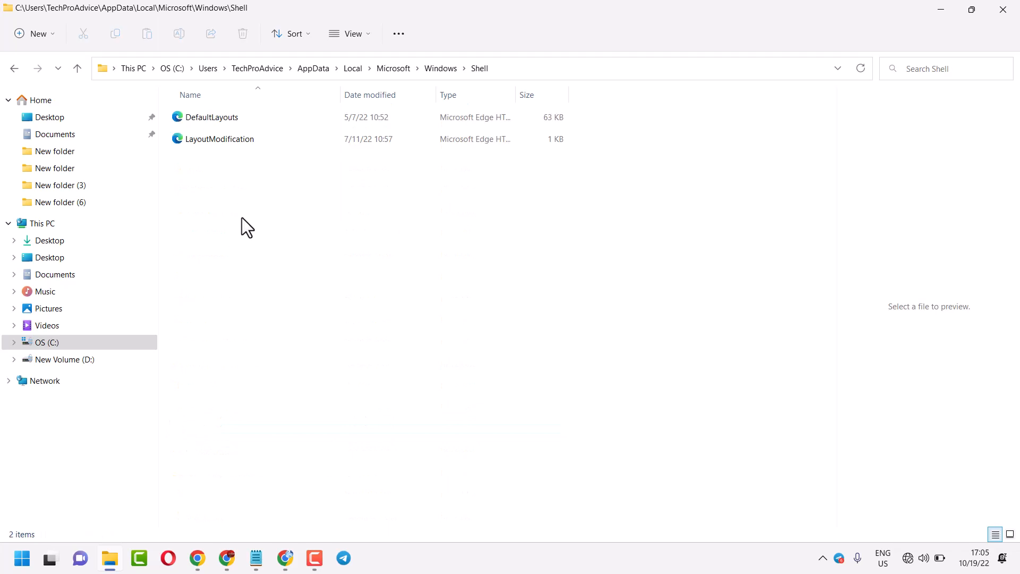
mouse_move(220, 139)
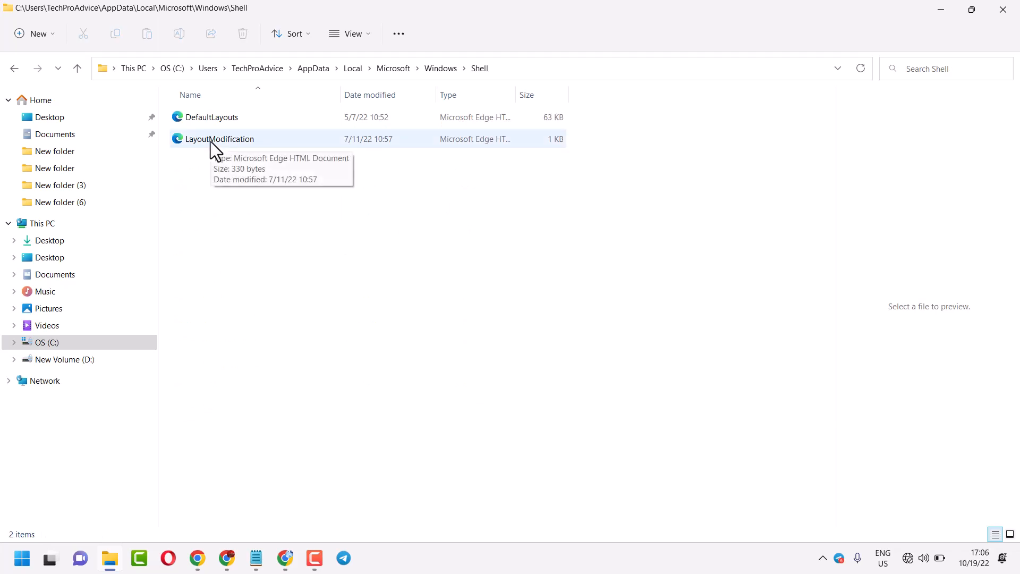
Step: Open LayoutModification with Notepad via the Open with menu
right_click(220, 139)
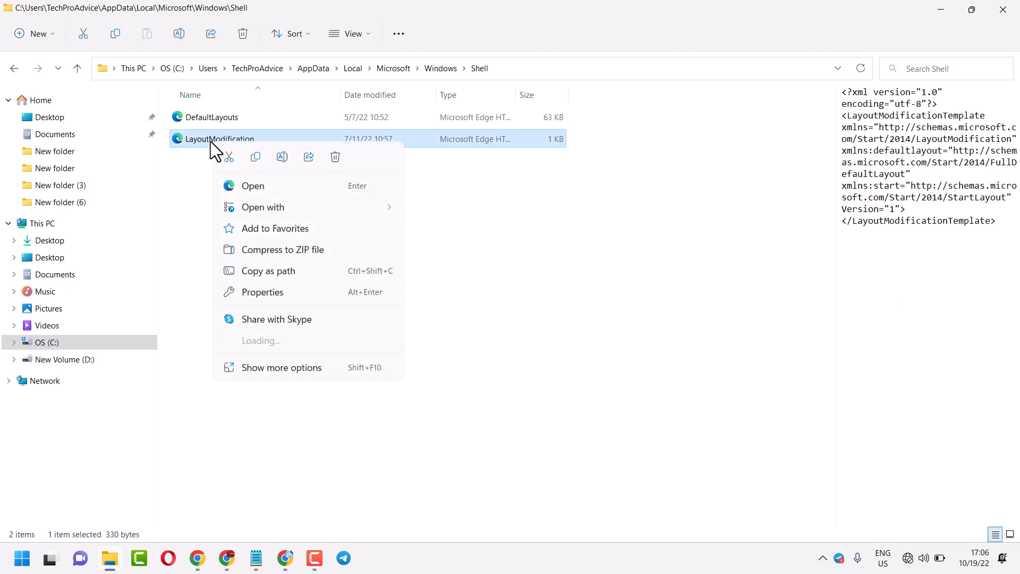
left_click(264, 207)
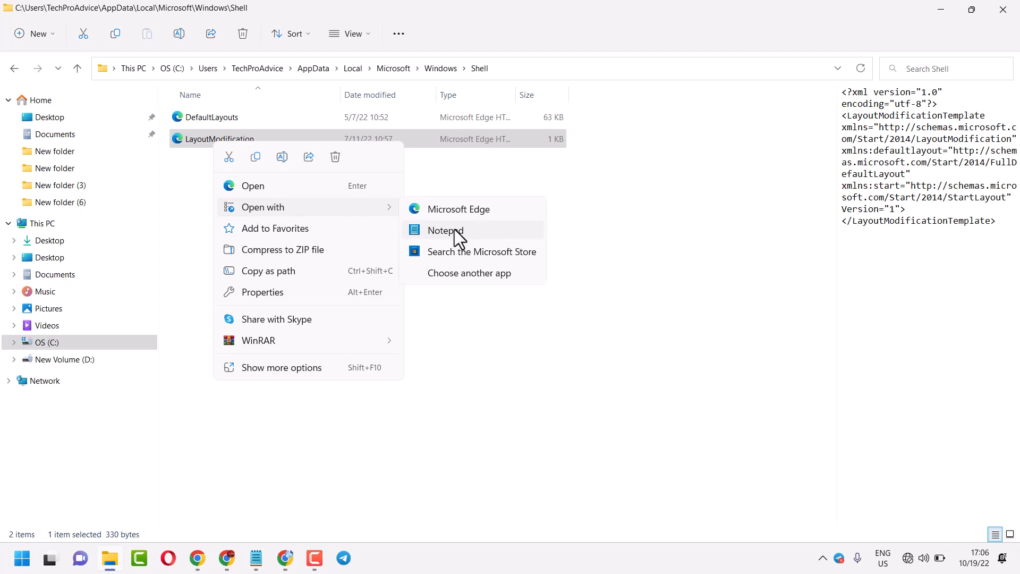
left_click(444, 230)
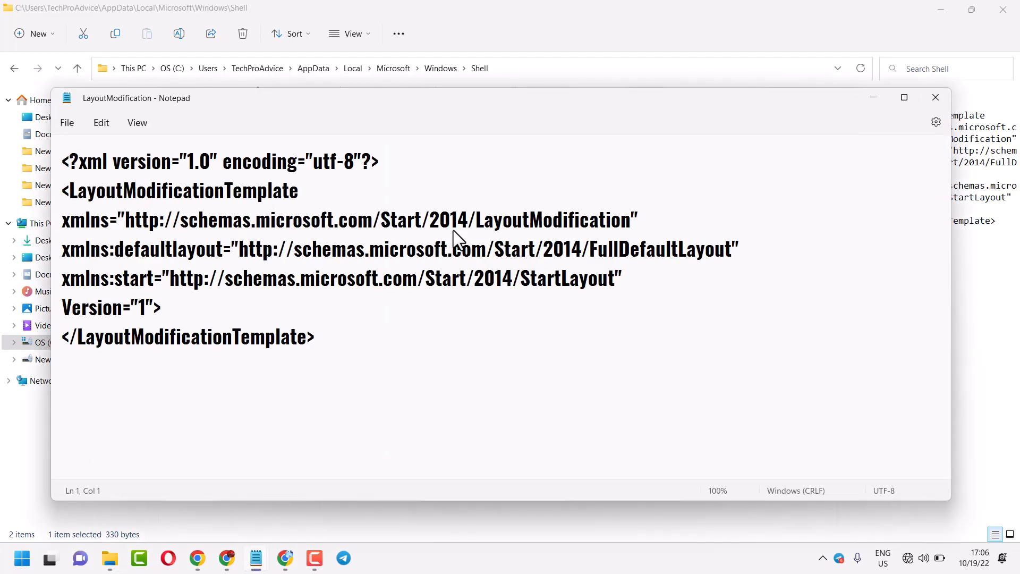
Step: Open Notepad's Find box with Ctrl+F
key("Ctrl+f")
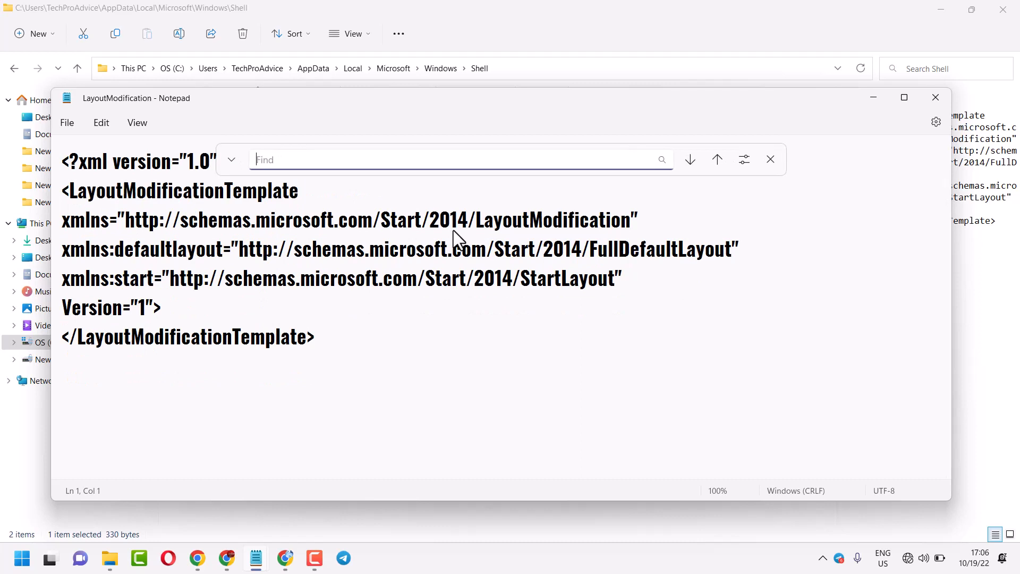
mouse_move(256, 557)
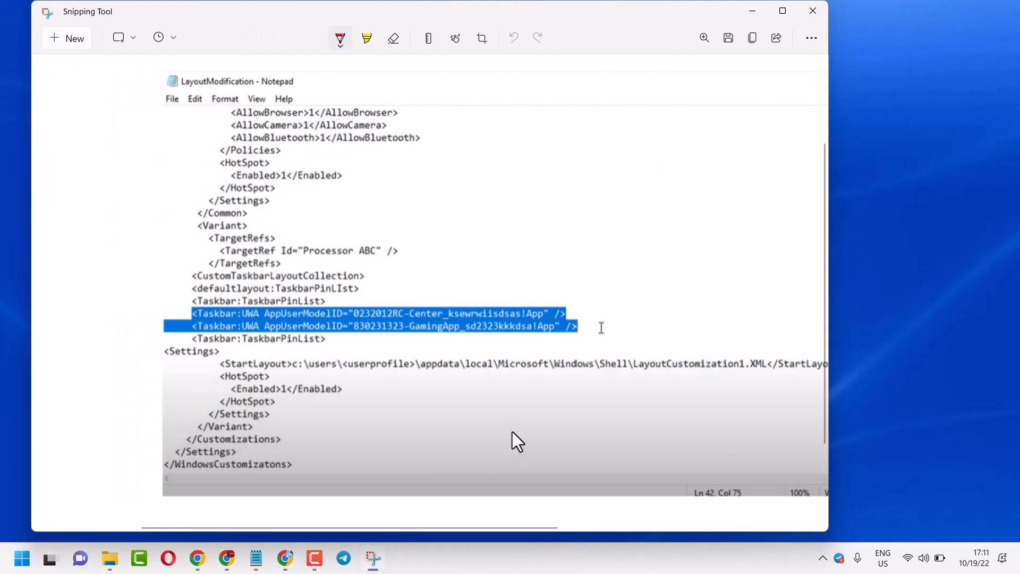
mouse_move(208, 313)
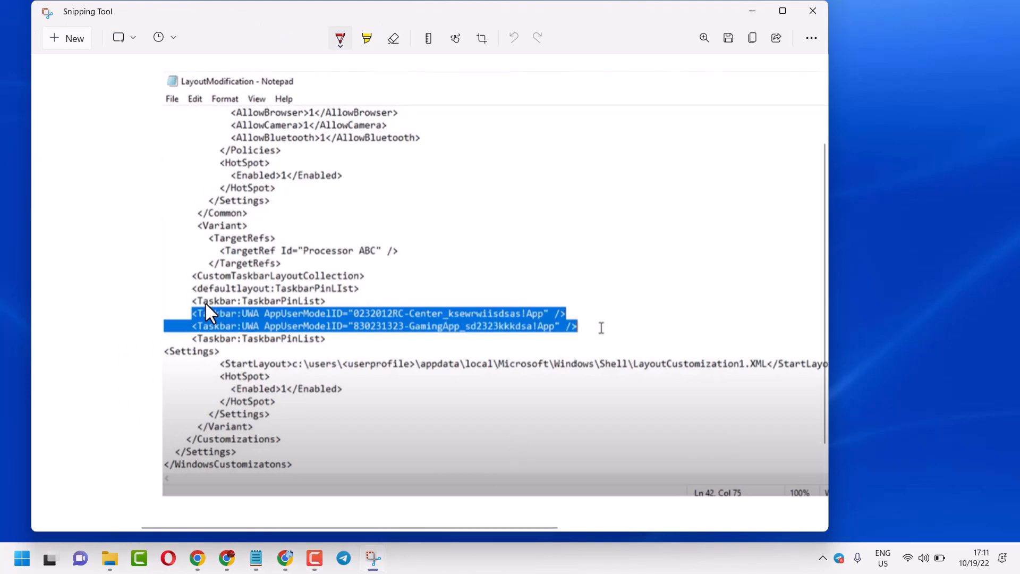
mouse_move(283, 316)
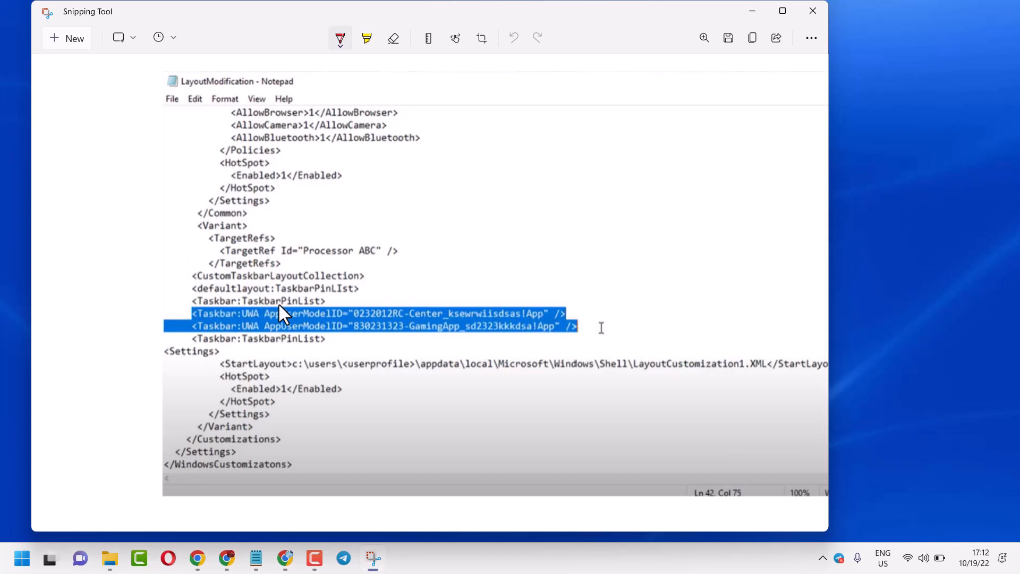
mouse_move(310, 294)
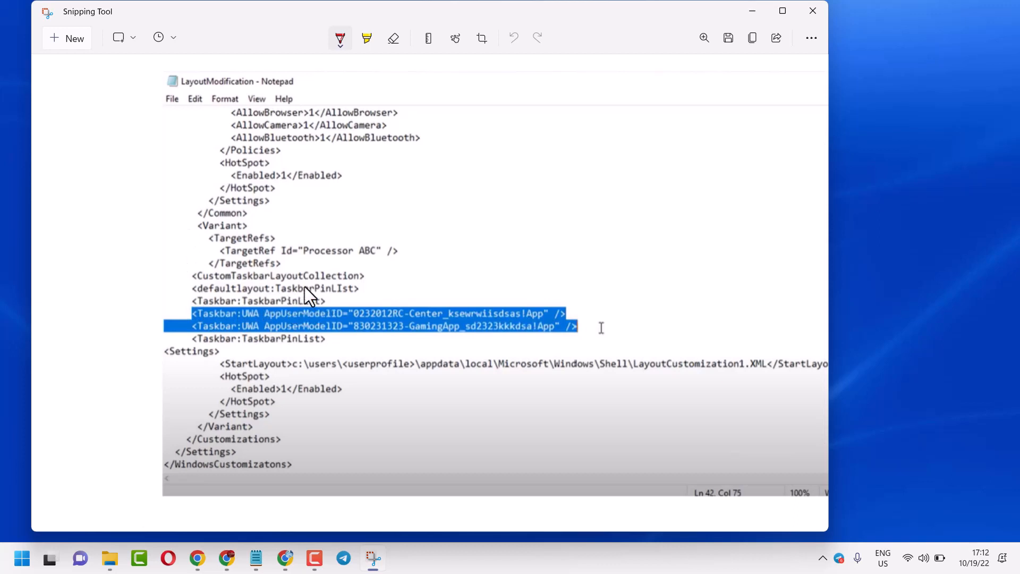
mouse_move(195, 302)
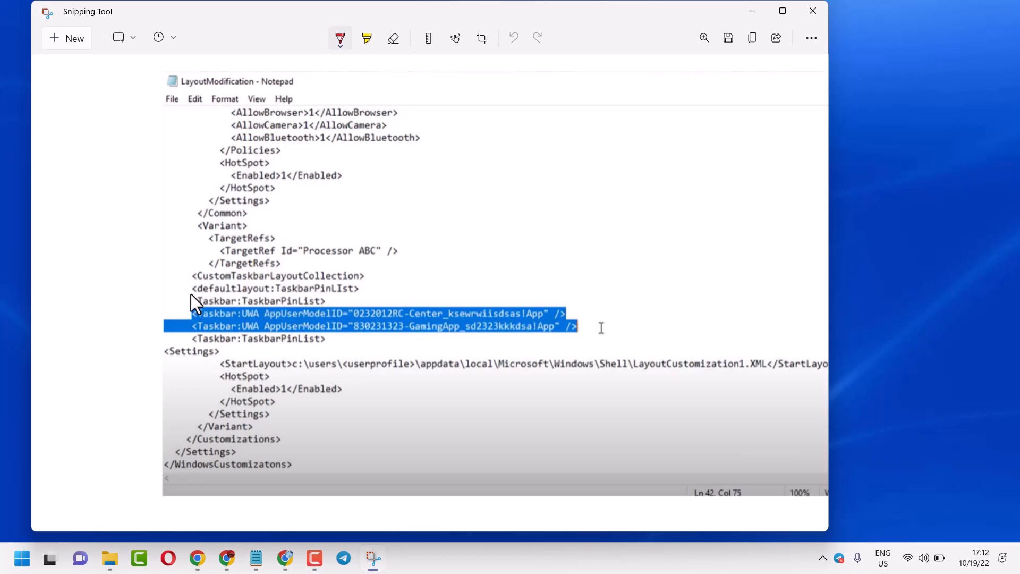
mouse_move(270, 319)
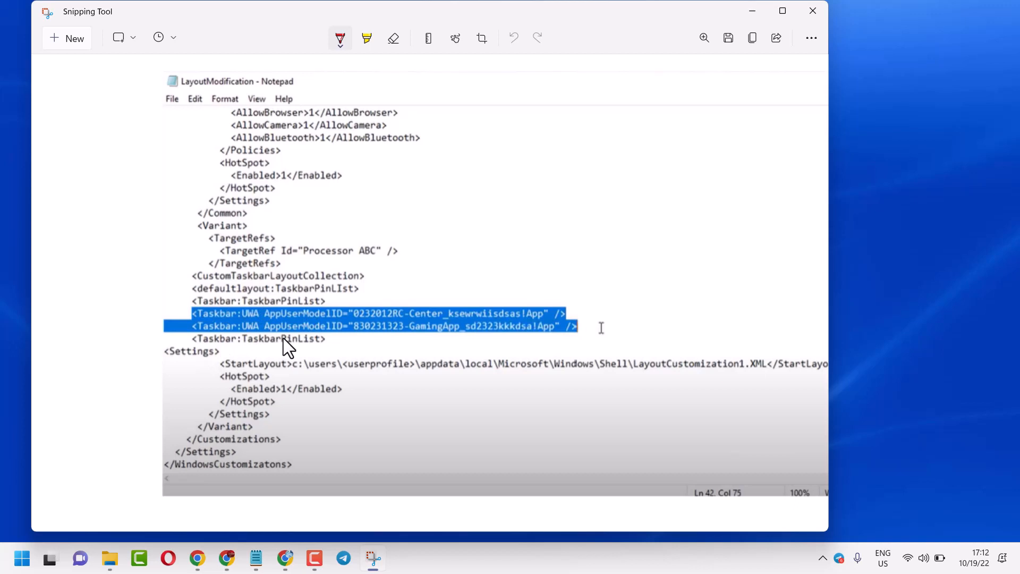
mouse_move(264, 347)
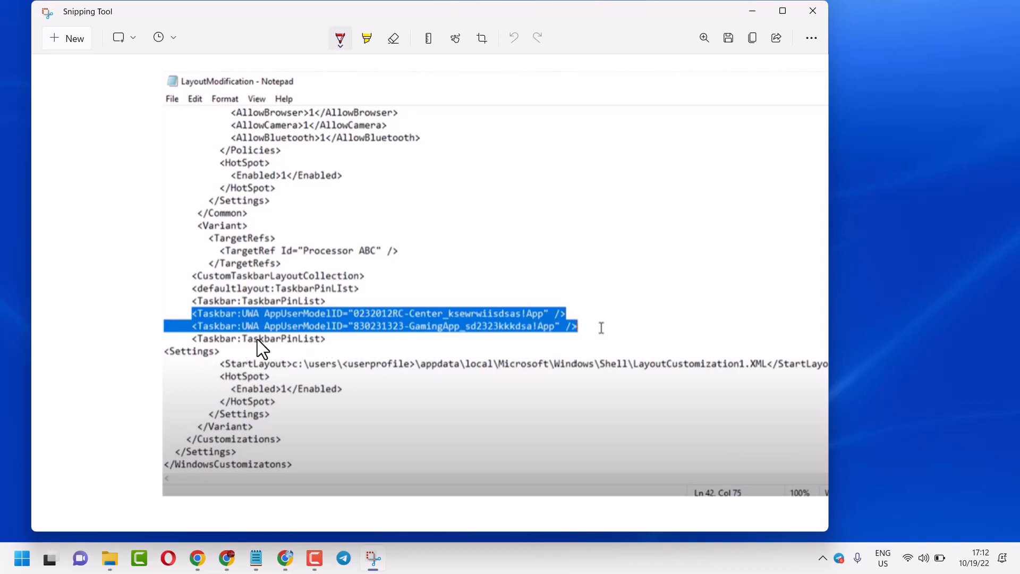
mouse_move(292, 331)
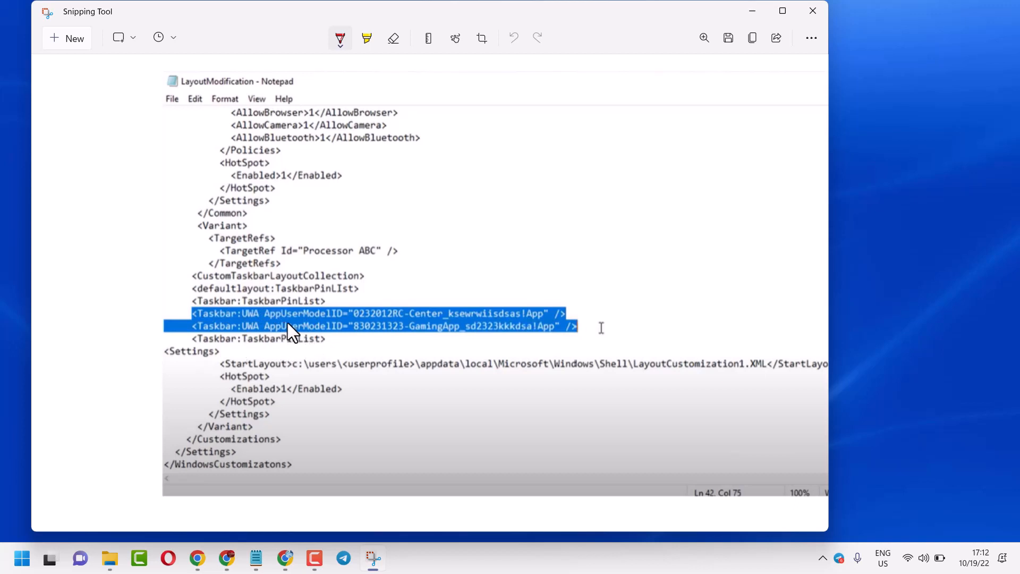
mouse_move(409, 334)
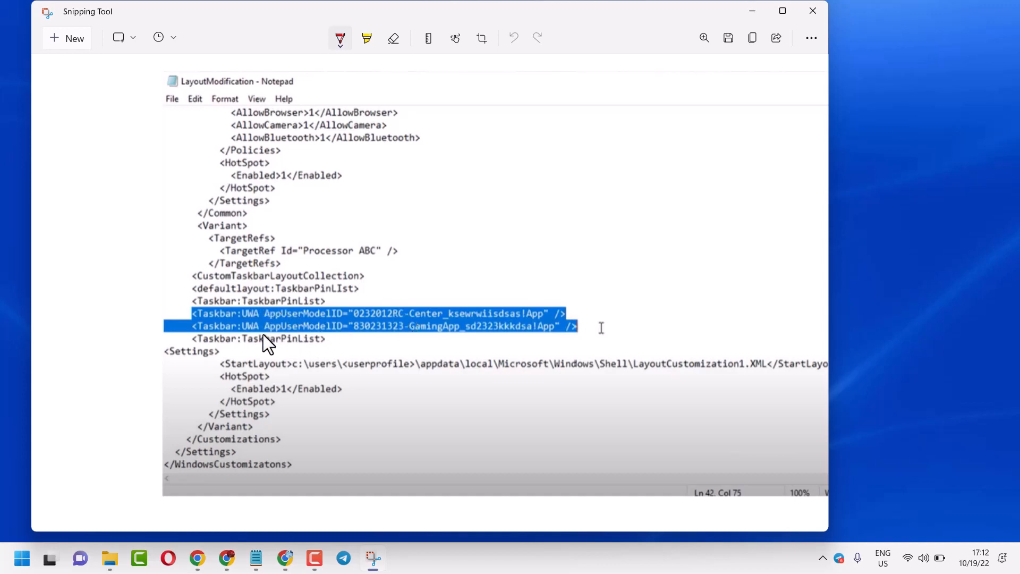
mouse_move(443, 276)
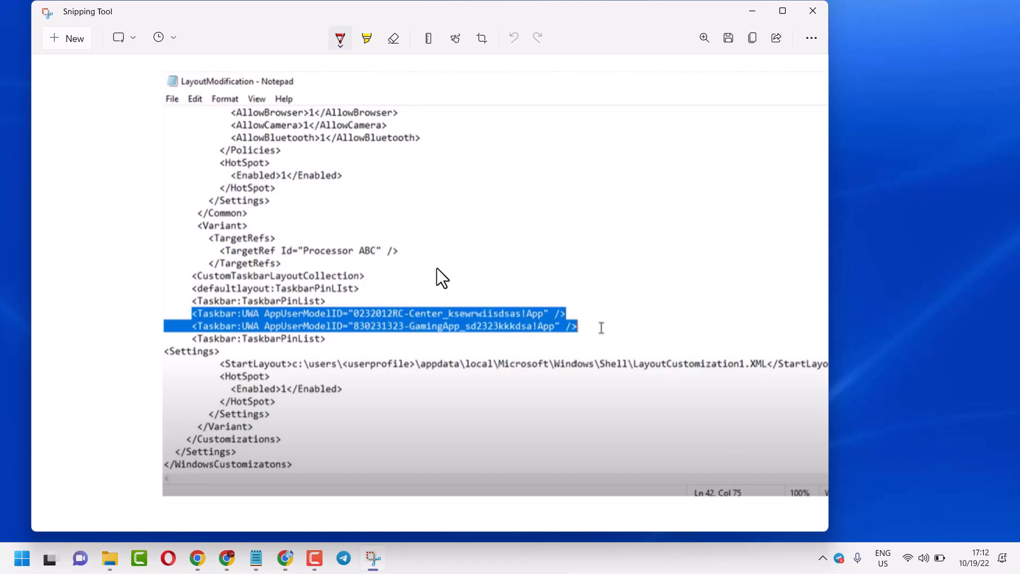
mouse_move(21, 559)
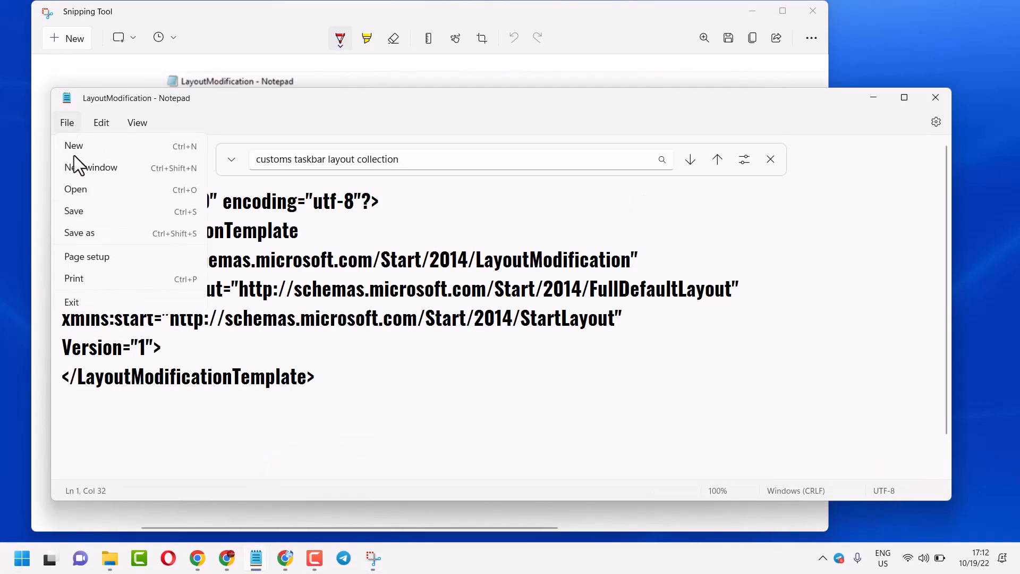
Step: Switch to the Snipping Tool capture highlighting the two Taskbar:UWA pin entries
left_click(1005, 155)
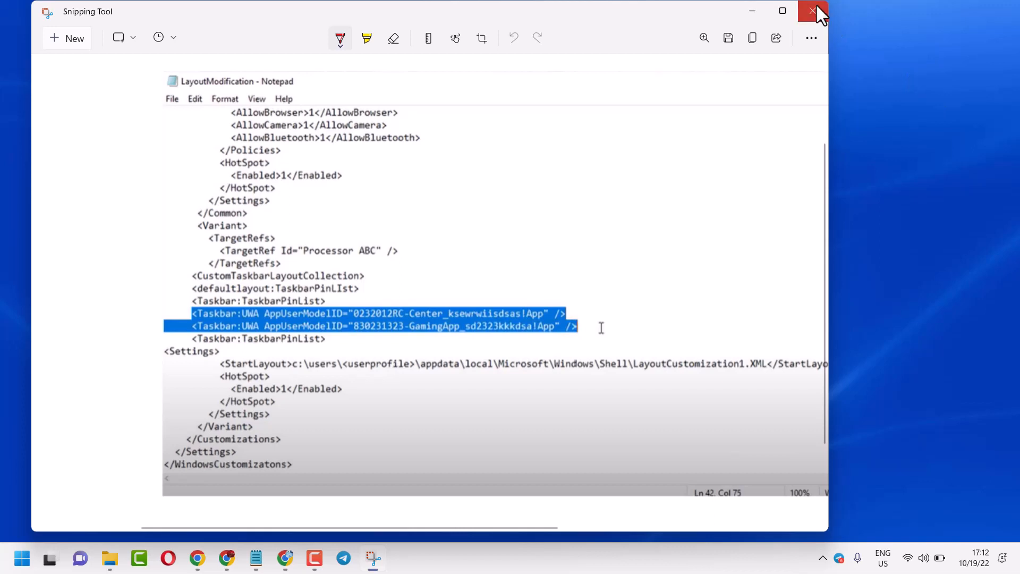
Step: Close Snipping Tool and restore the Notepad video-title window from the taskbar
left_click(815, 11)
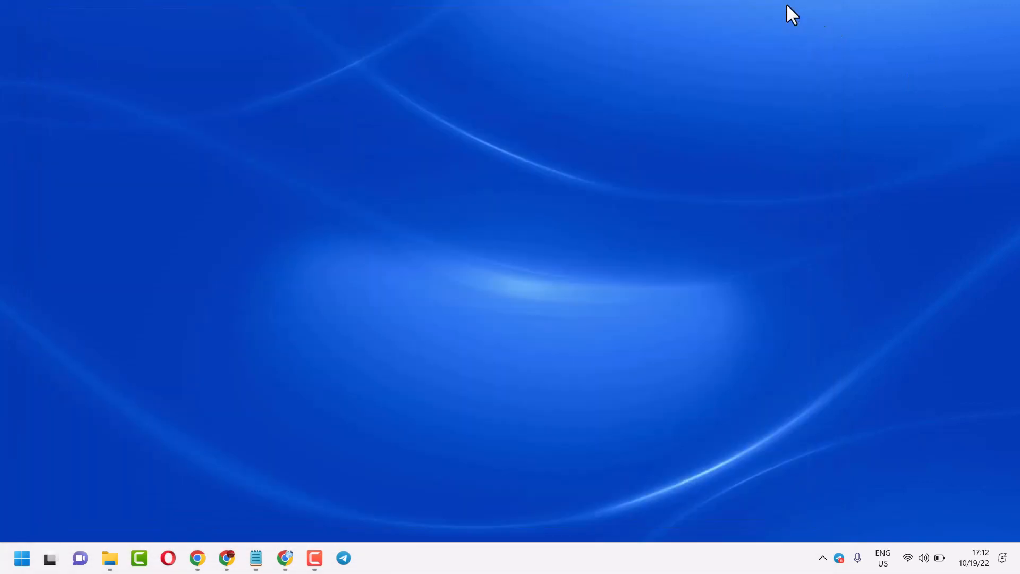
mouse_move(355, 384)
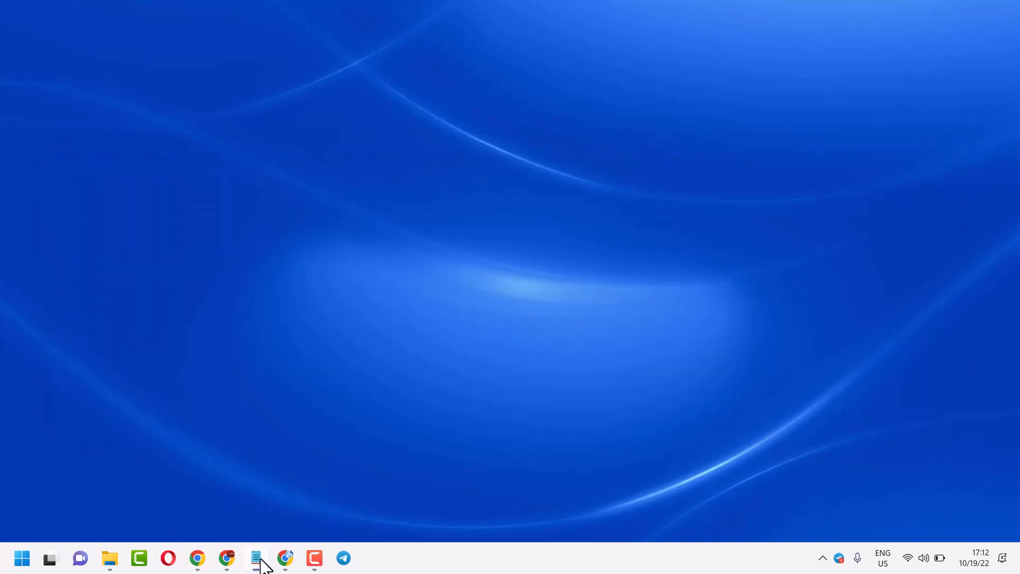
left_click(256, 558)
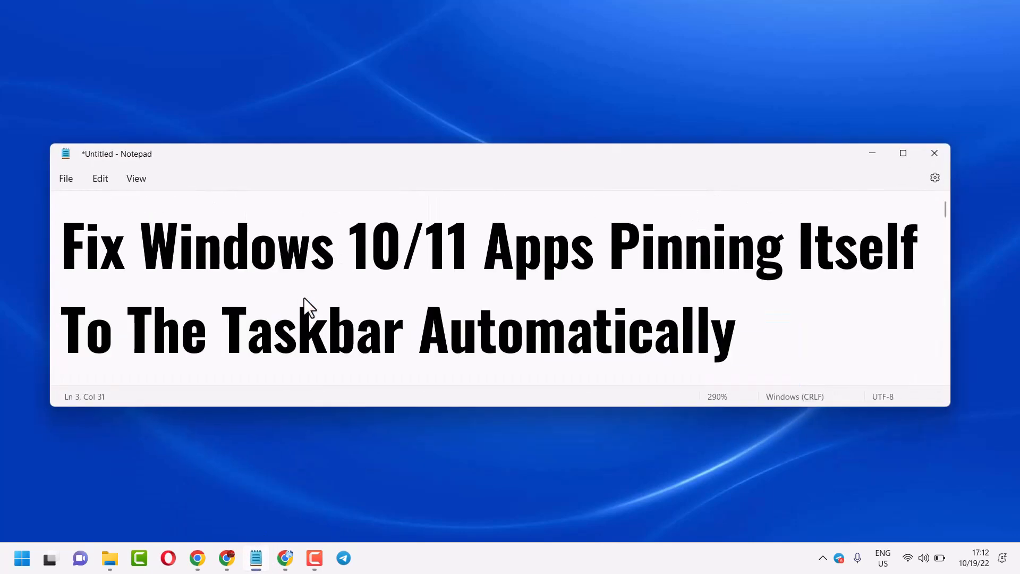